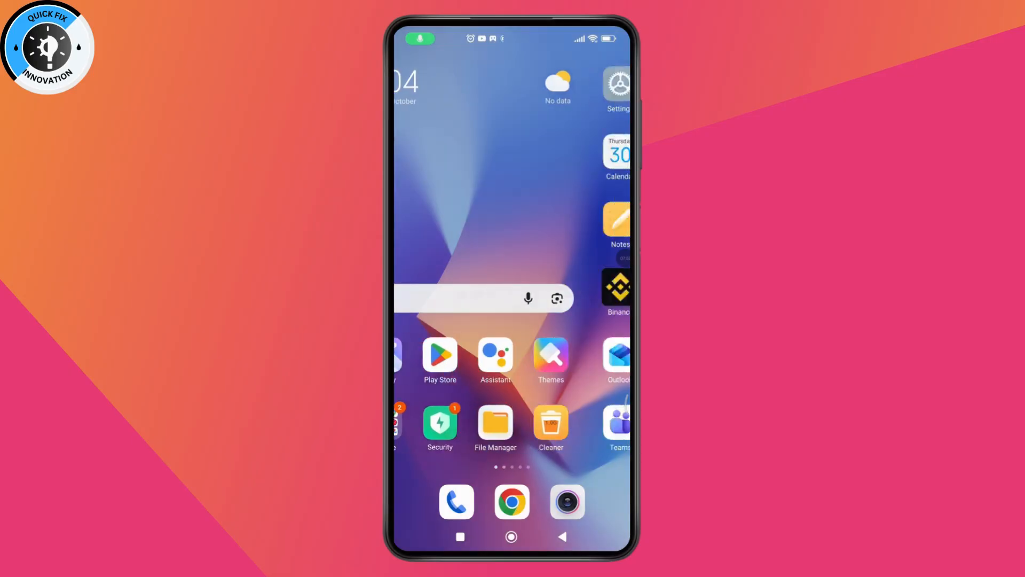
- Go into the phone's Settings and scroll to the Apps section
click(619, 83)
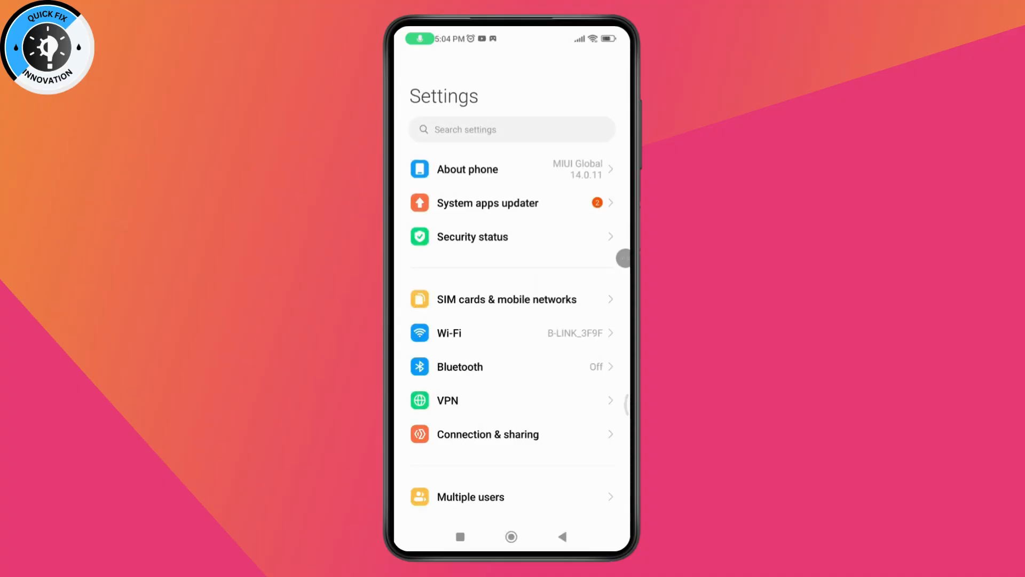
scroll(down, 3)
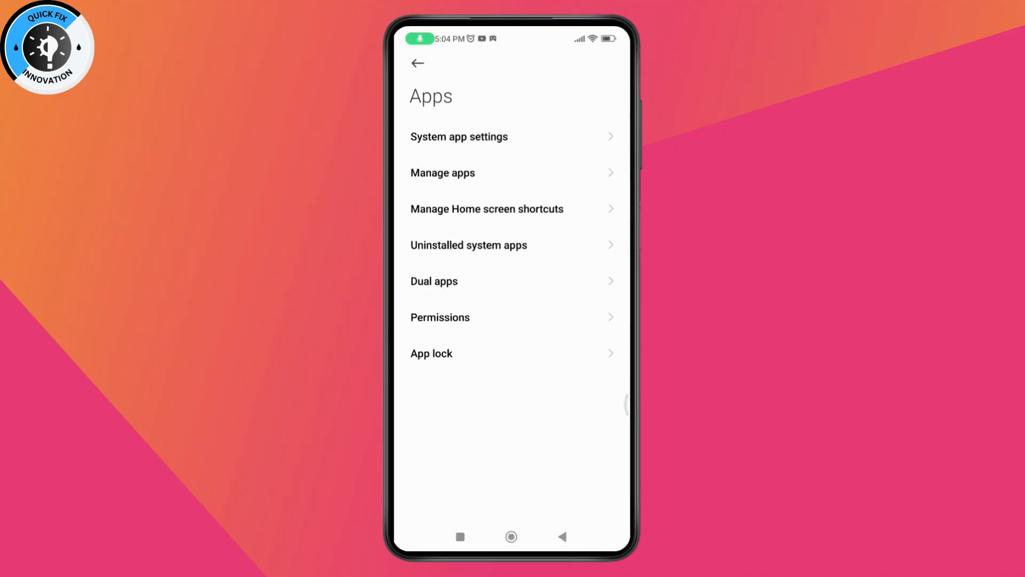
- Browse Manage apps to see installed apps with their storage sizes
click(442, 173)
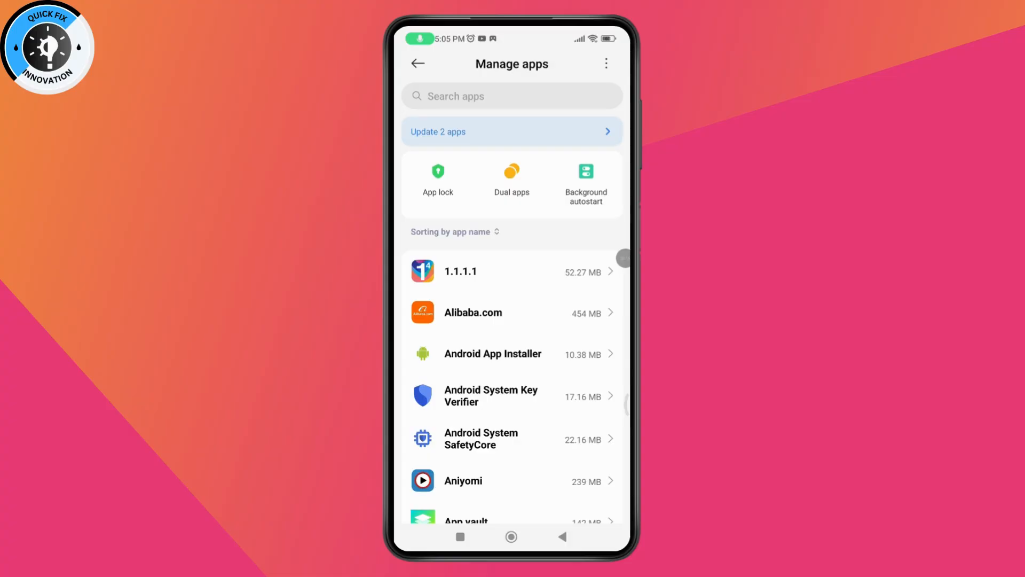
scroll(down, 3)
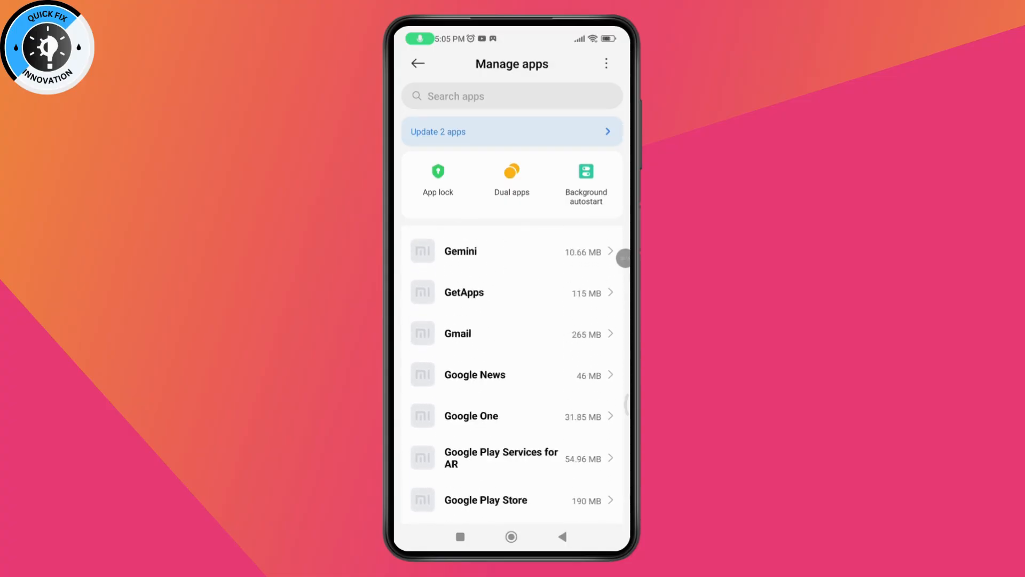
scroll(down, 3)
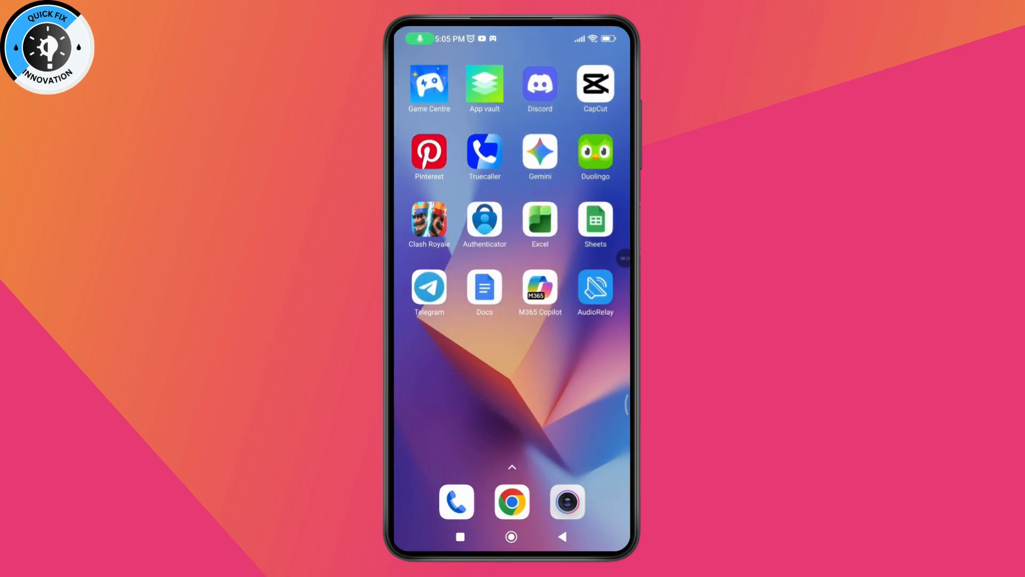
- Reach Telegram's App info page from its home-screen shortcut menu
click(484, 151)
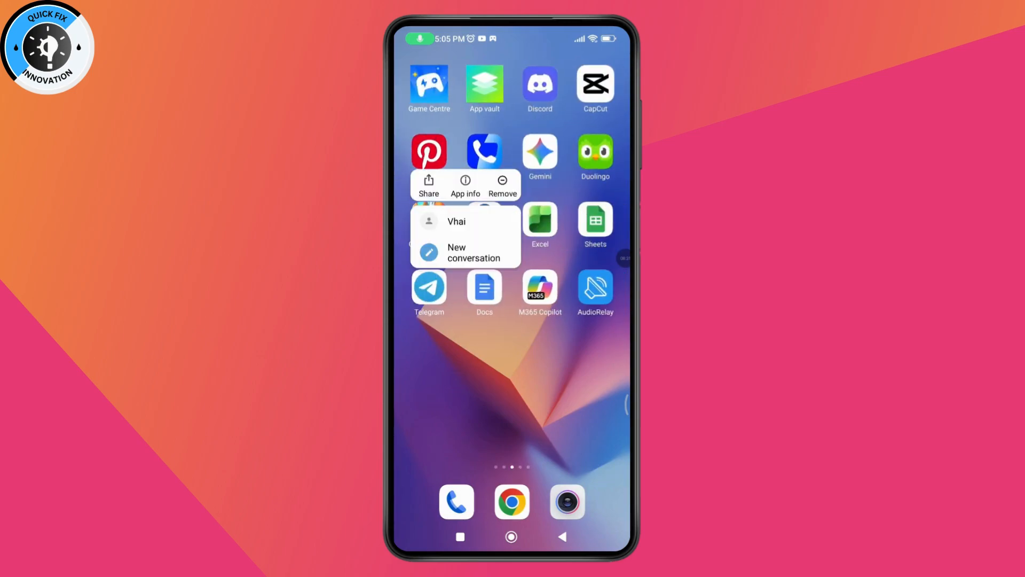
click(464, 184)
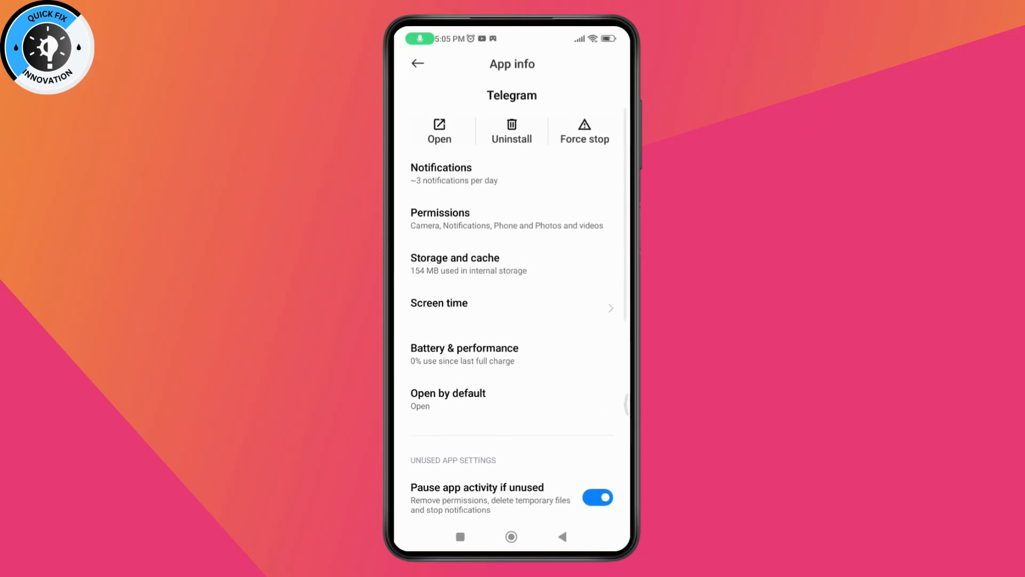
scroll(down, 3)
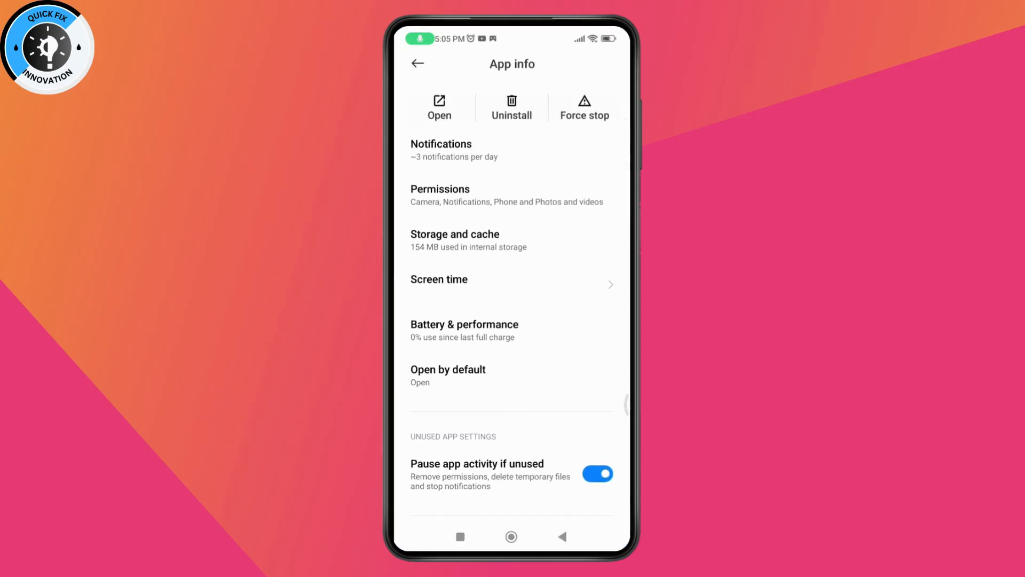
- Force-stop Telegram from its App info page
click(550, 115)
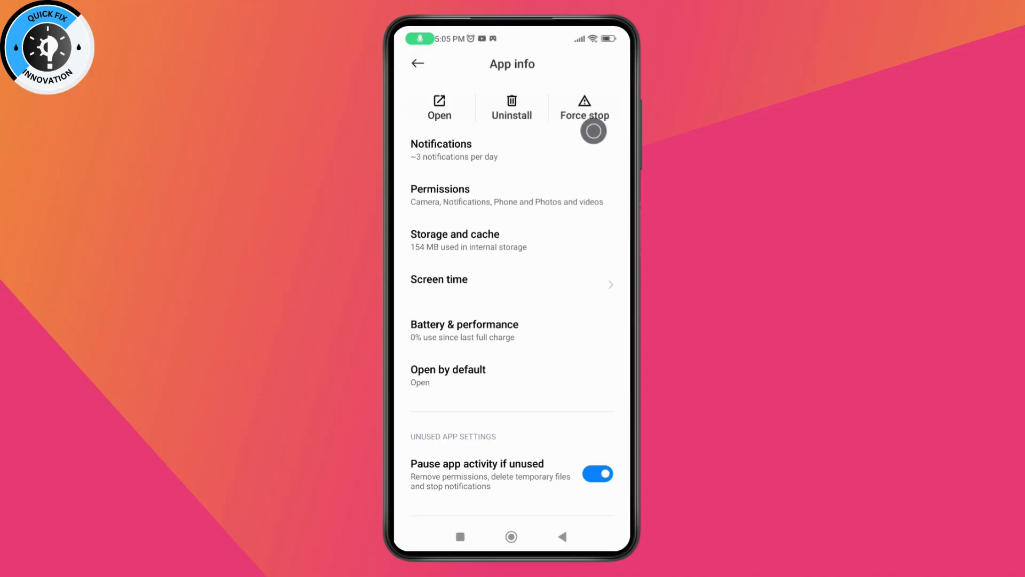
mouse_move(611, 434)
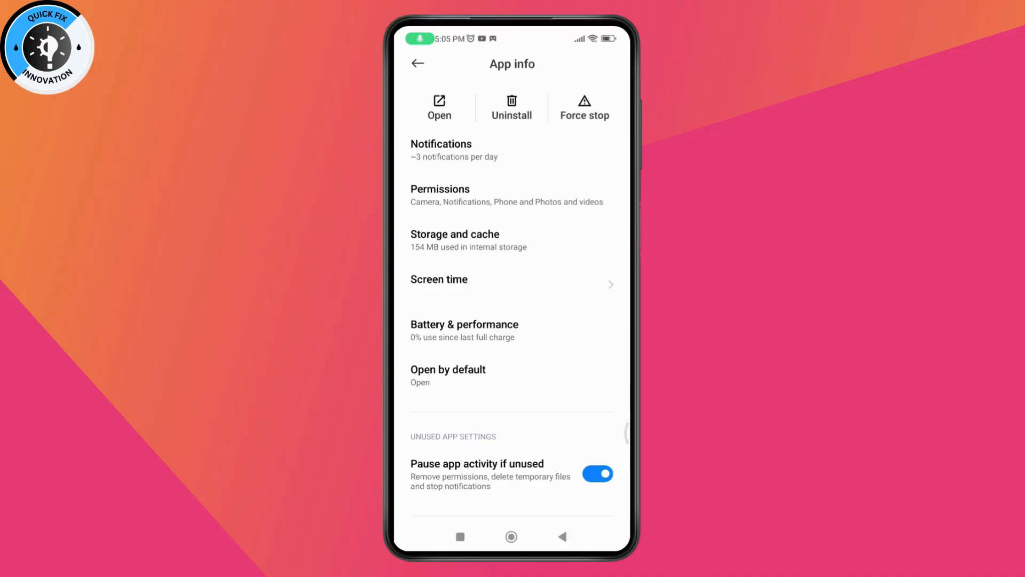
- Clear Telegram's cache in Storage and cache, leaving 0 B cache and 122 MB total
click(454, 240)
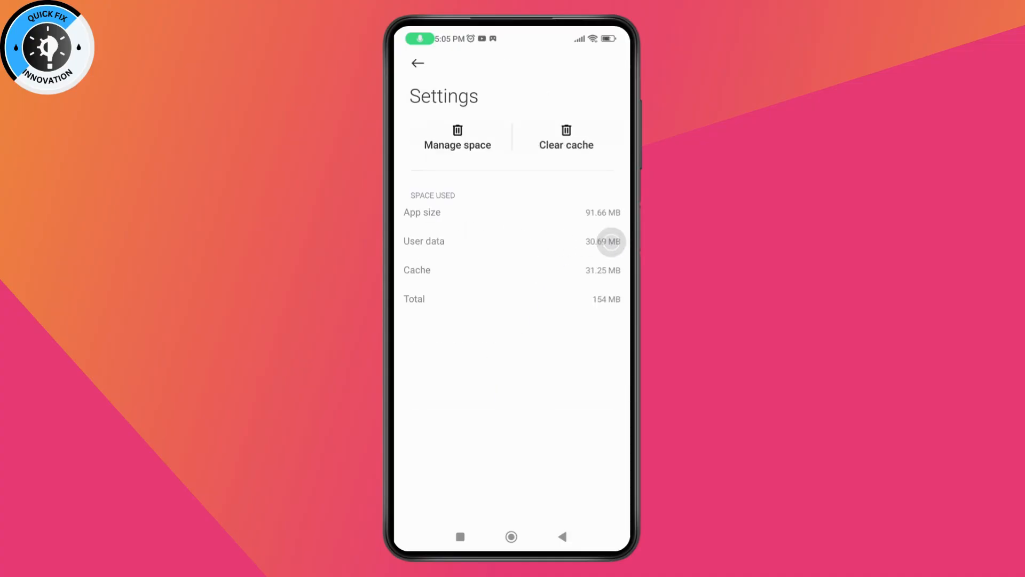
click(565, 137)
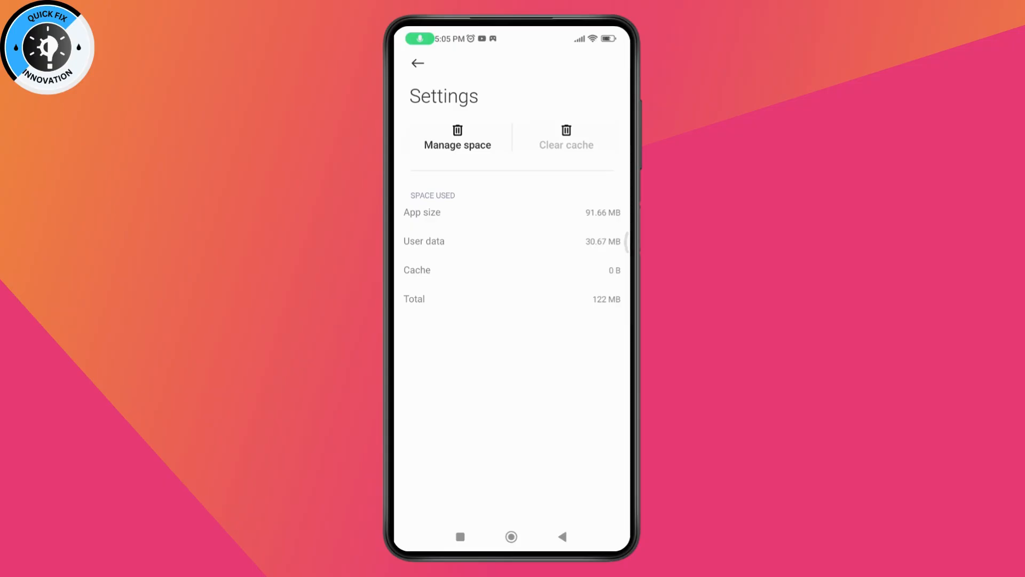
click(562, 537)
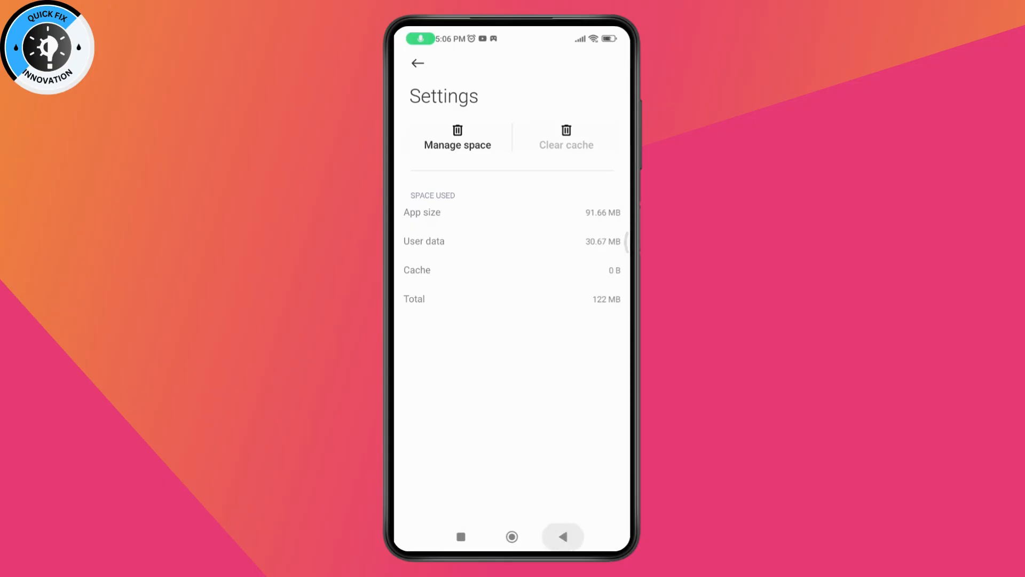
- Review Telegram's App info, now showing 122 MB storage and version 12.1.1
click(417, 63)
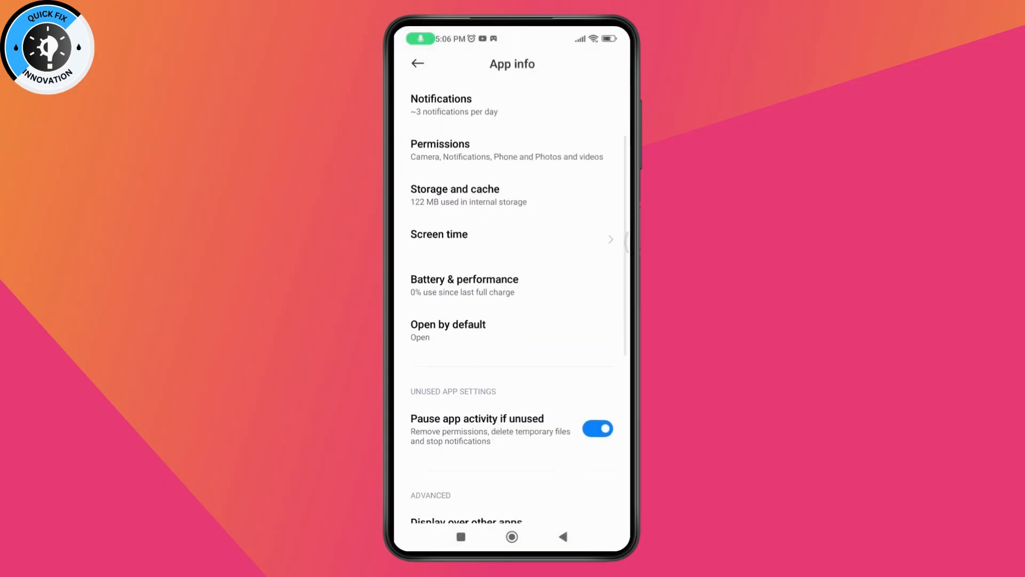
scroll(down, 3)
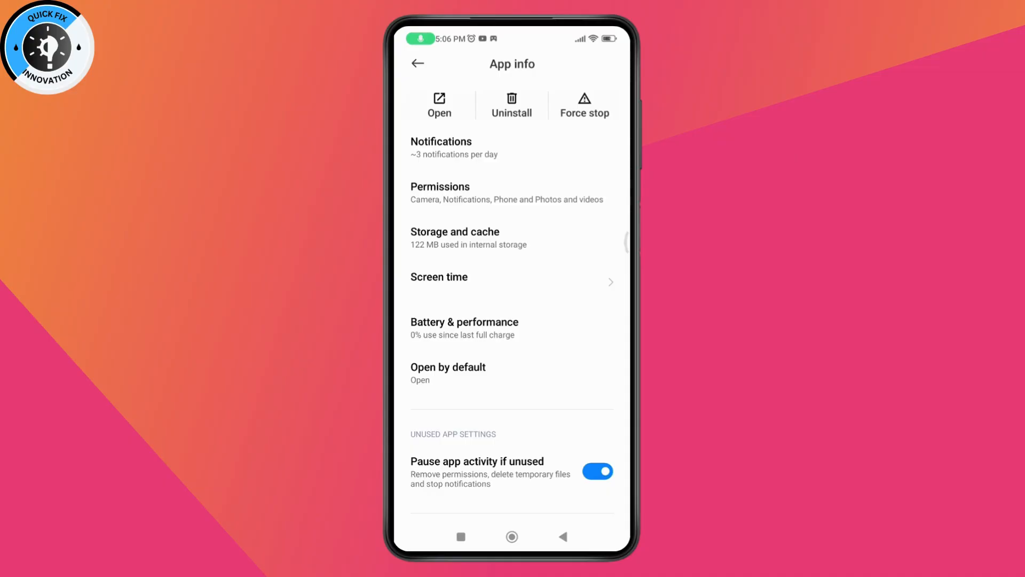
scroll(down, 3)
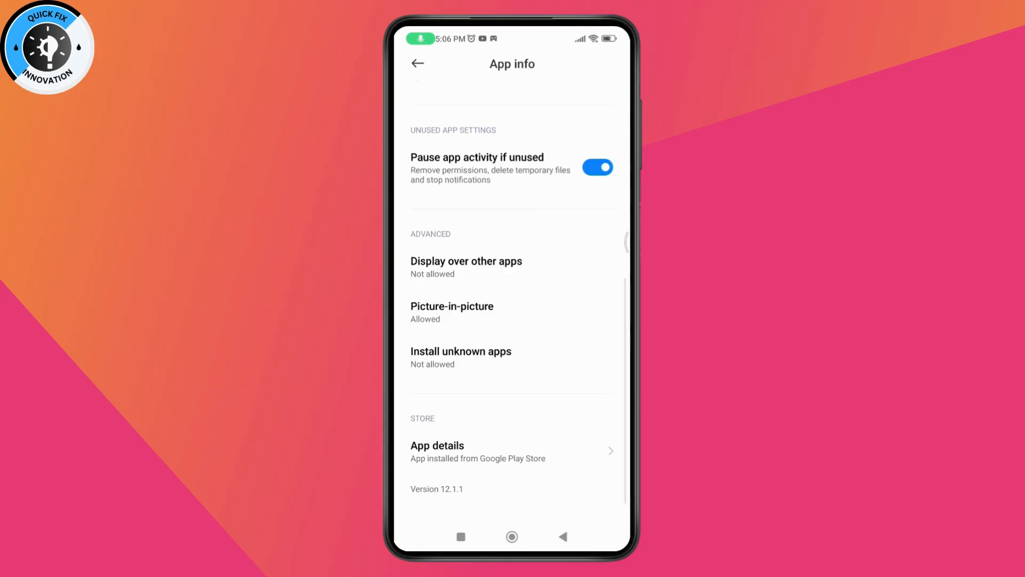